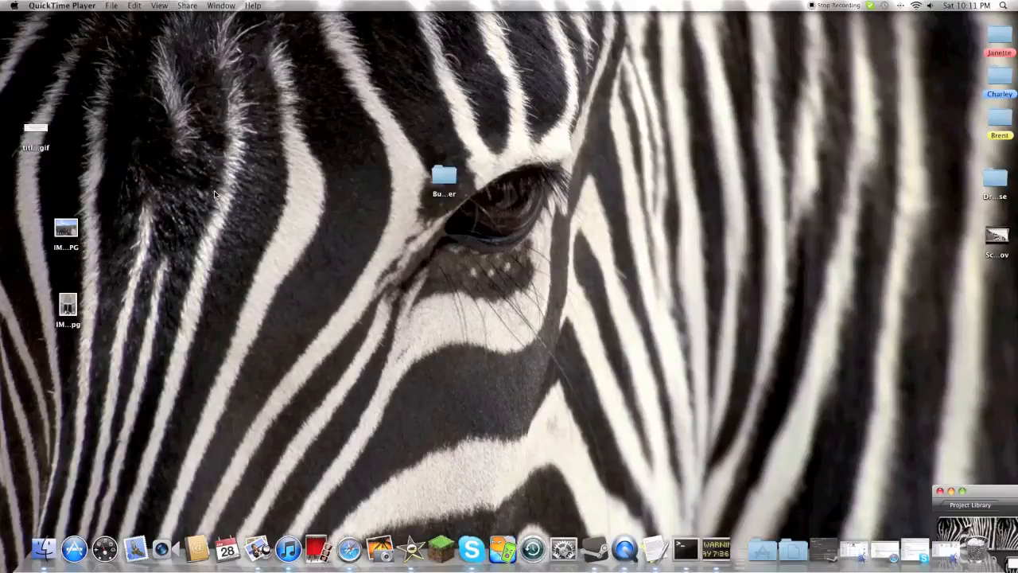
mouse_move(364, 303)
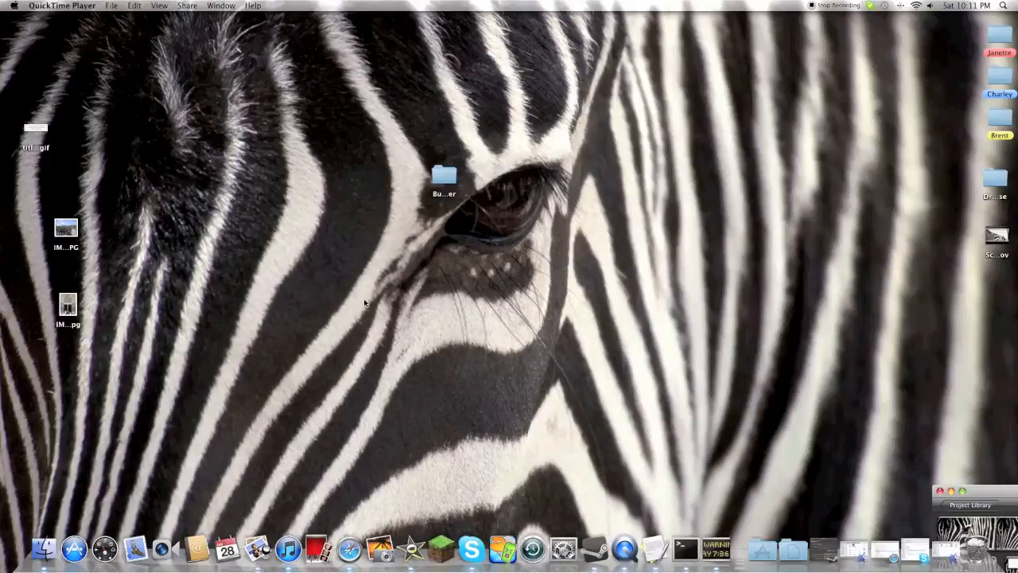
mouse_move(385, 292)
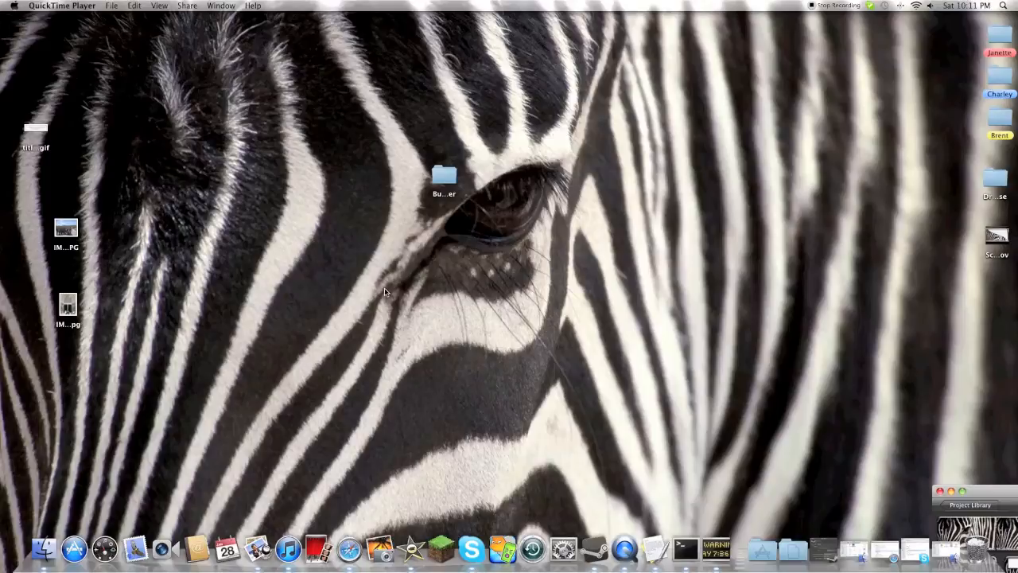
mouse_move(597, 522)
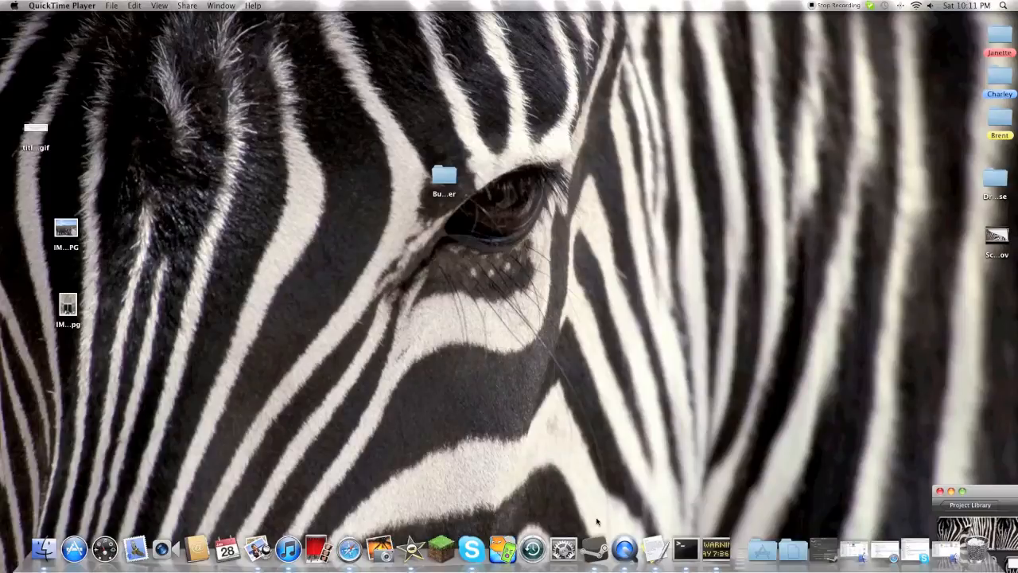
mouse_move(637, 531)
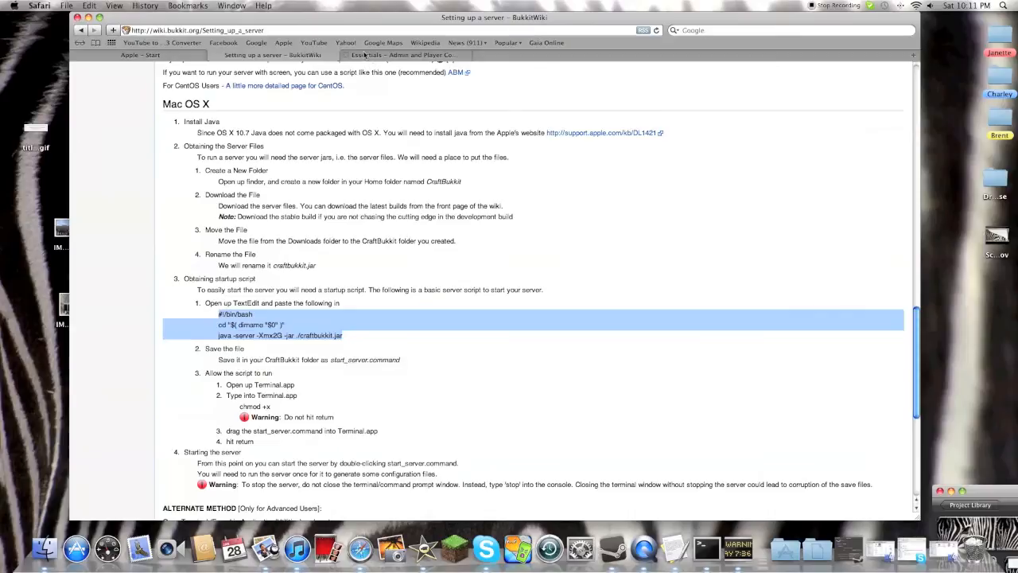
Step: Reach the Softpedia download page for Port Map 1.3.1 R46 via Safari History
left_click(145, 5)
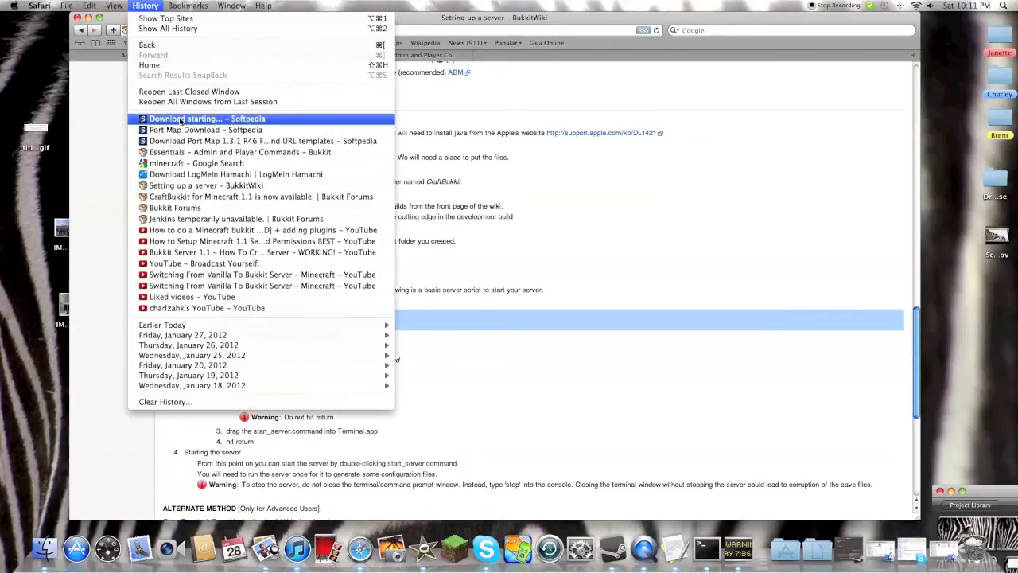
left_click(205, 130)
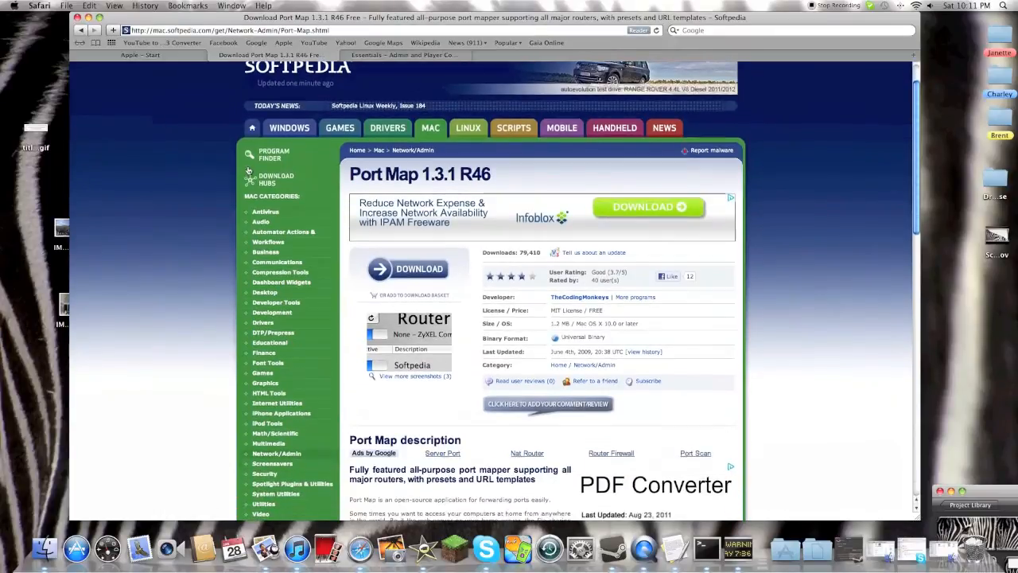
left_click(419, 268)
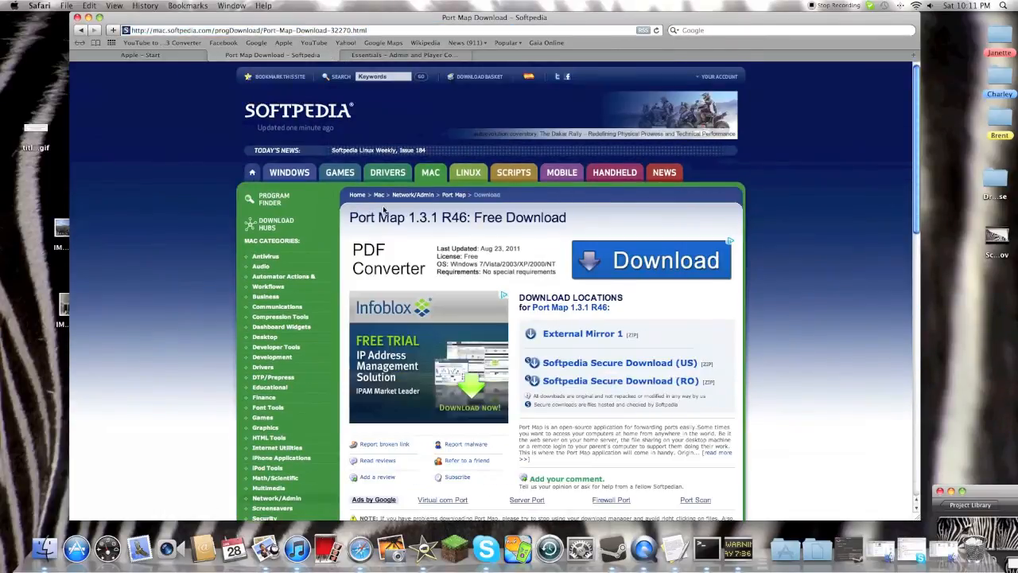
scroll("down", 3)
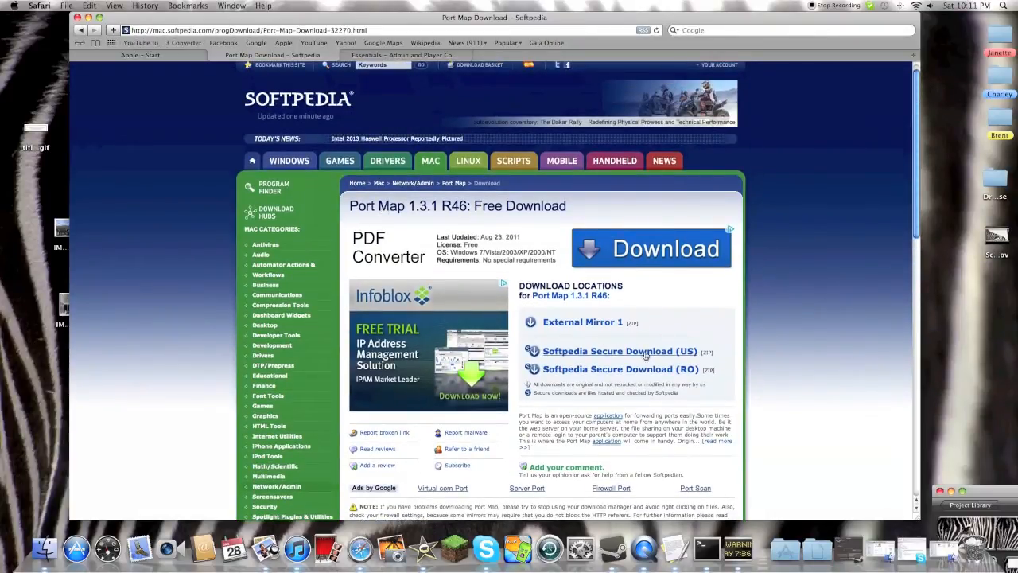
mouse_move(642, 360)
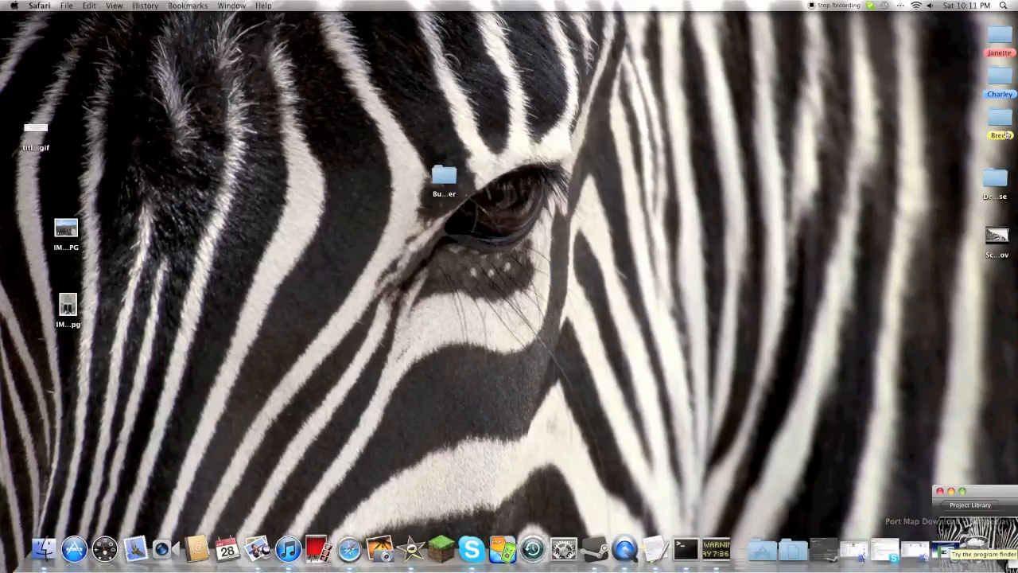
Step: Search Spotlight for "port" to find and launch Port Map
left_click(1005, 6)
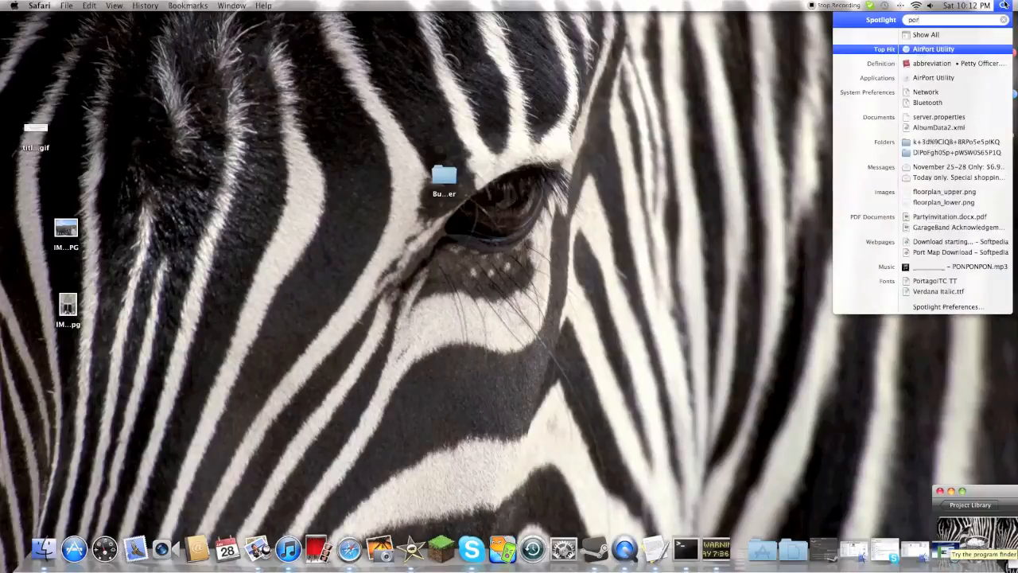
type("port")
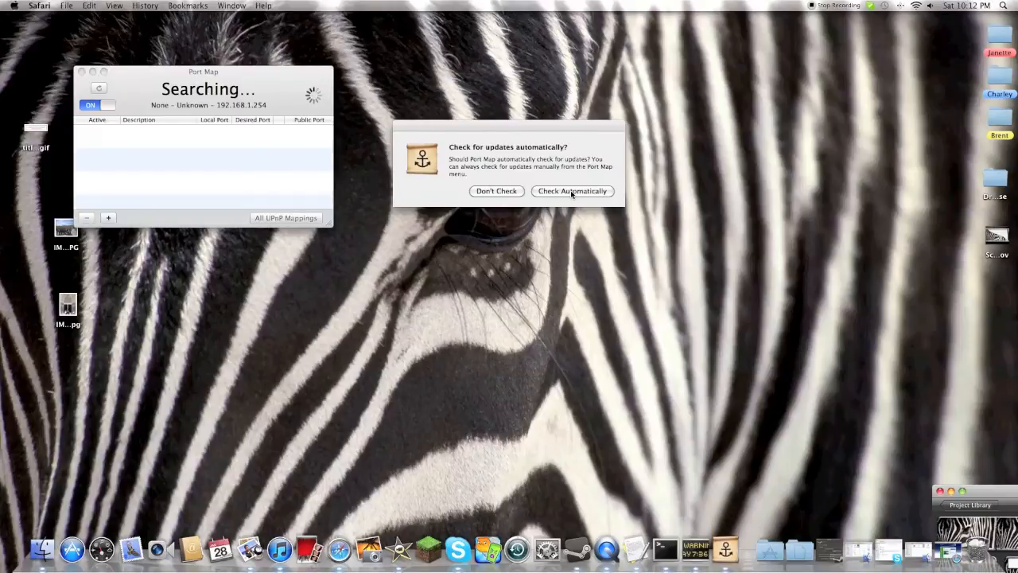
Step: Choose Check Automatically for updates and accept the router incompatible alert
left_click(572, 190)
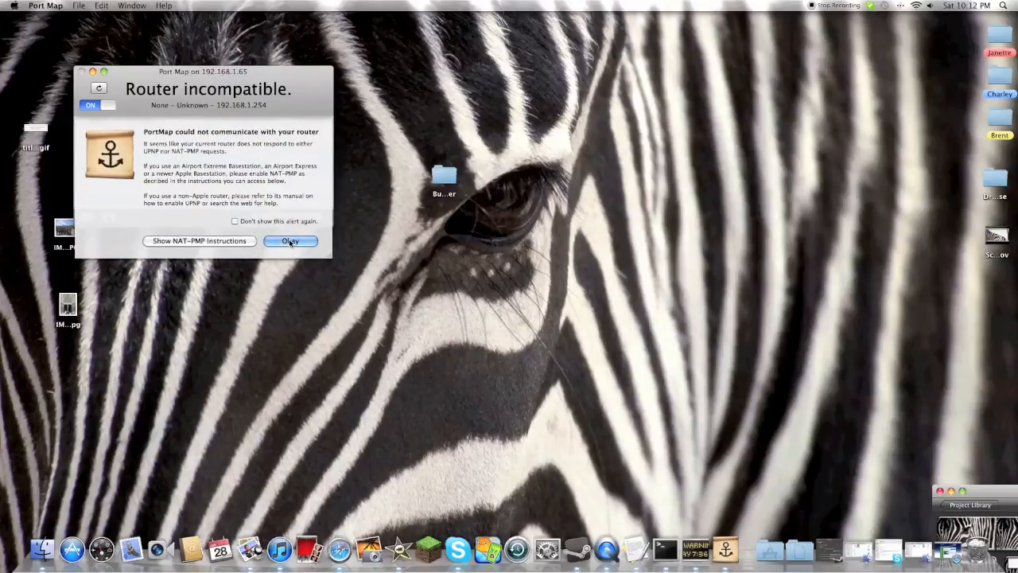
left_click(290, 241)
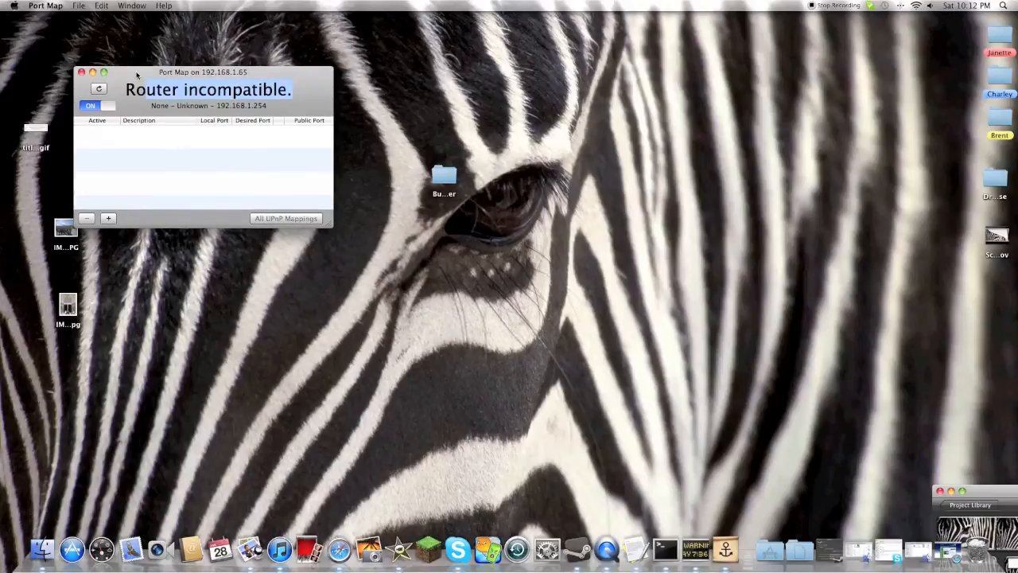
left_click(45, 6)
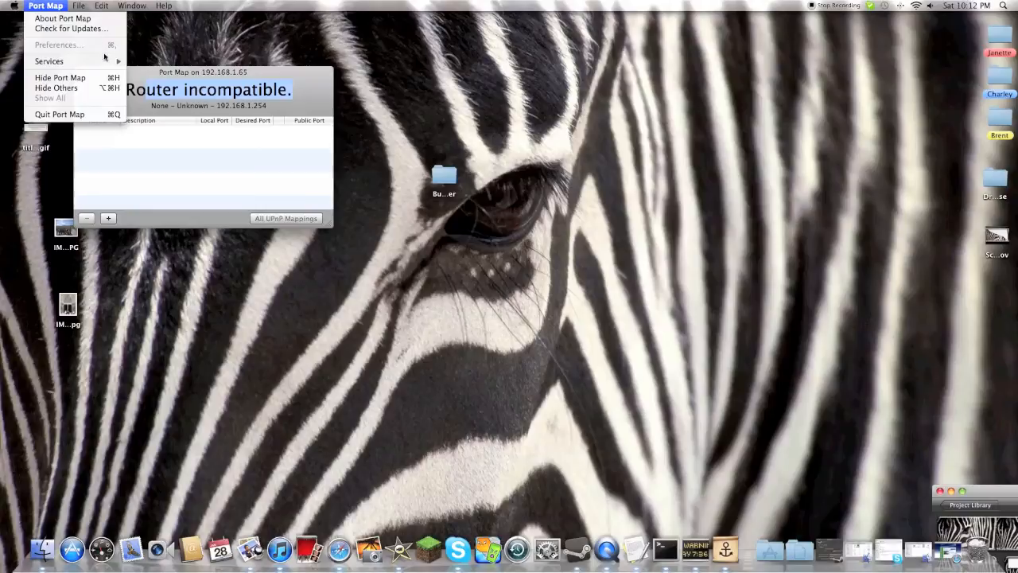
mouse_move(70, 28)
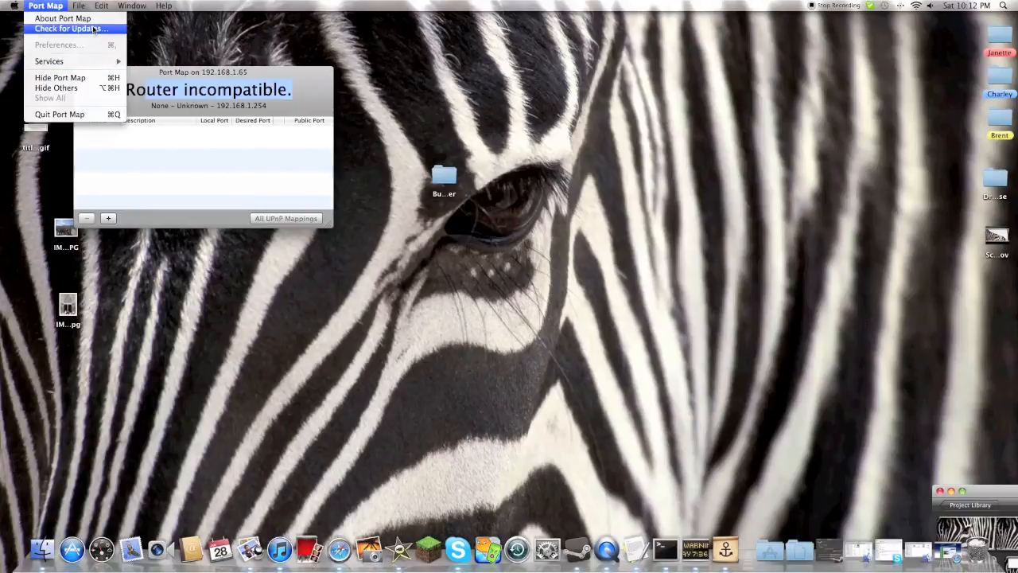
mouse_move(60, 77)
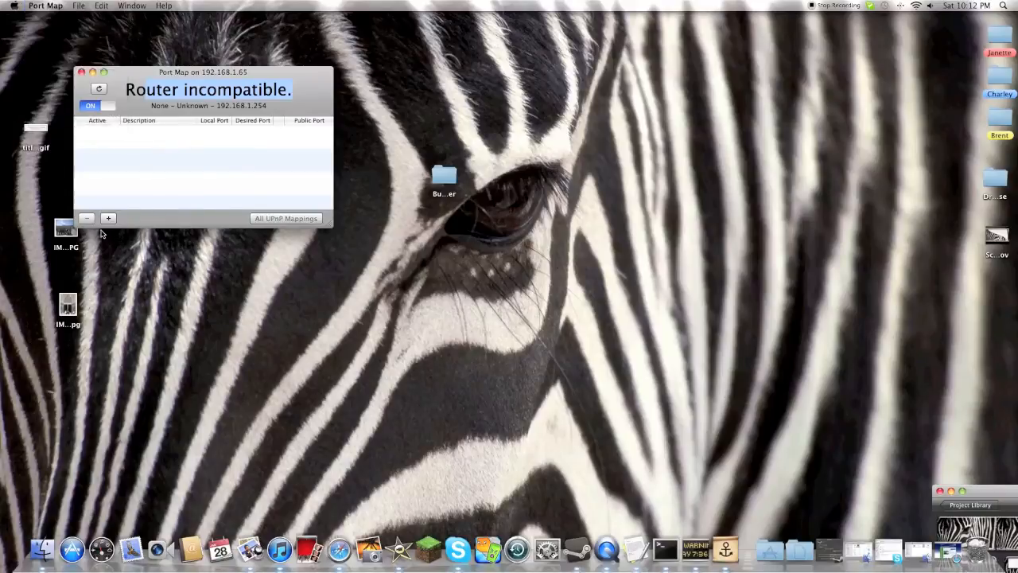
Step: Add a TCP mapping for local port 25565 described as Minecraft
left_click(108, 218)
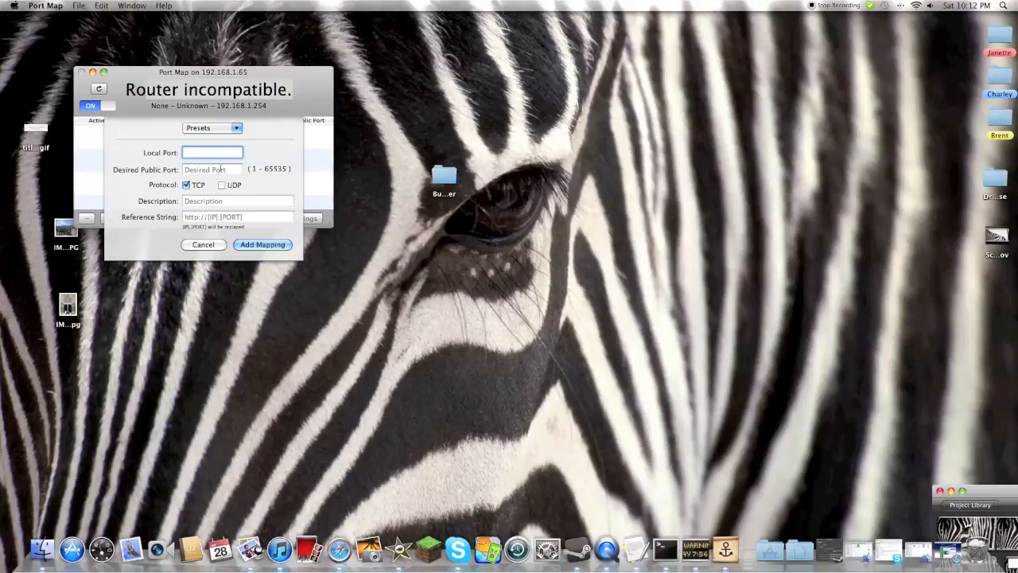
type("2")
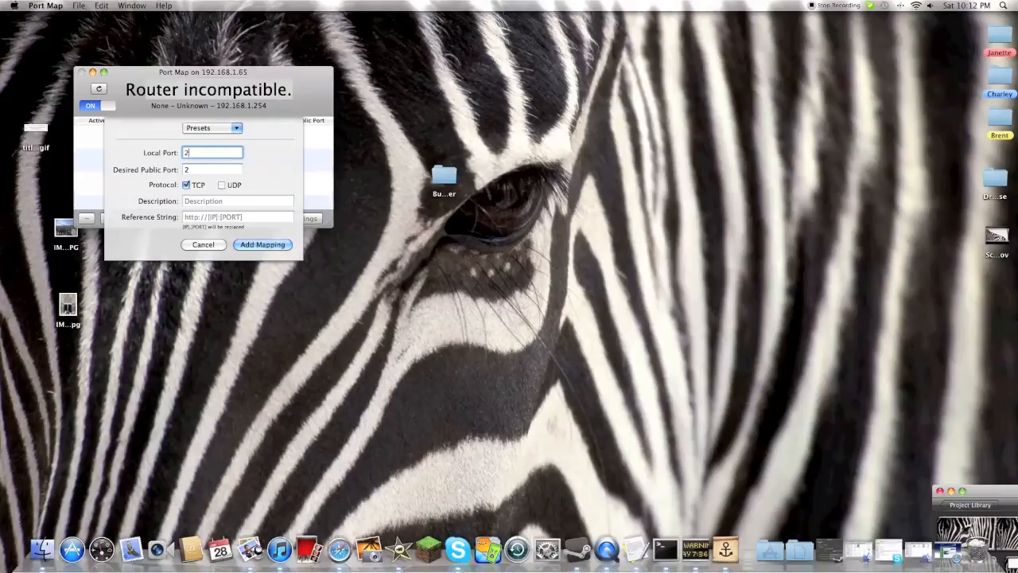
type("5565")
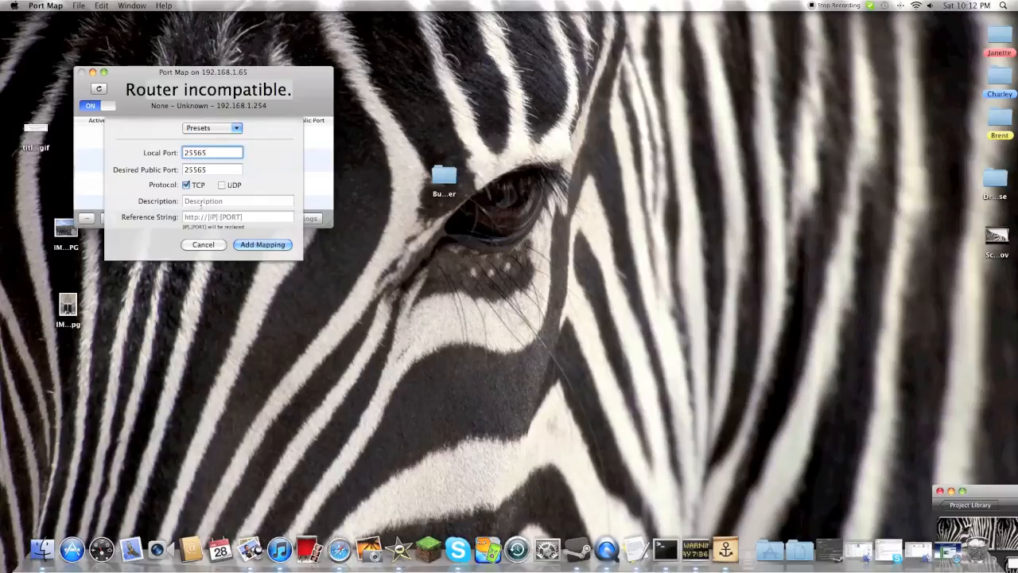
type("Minecdr")
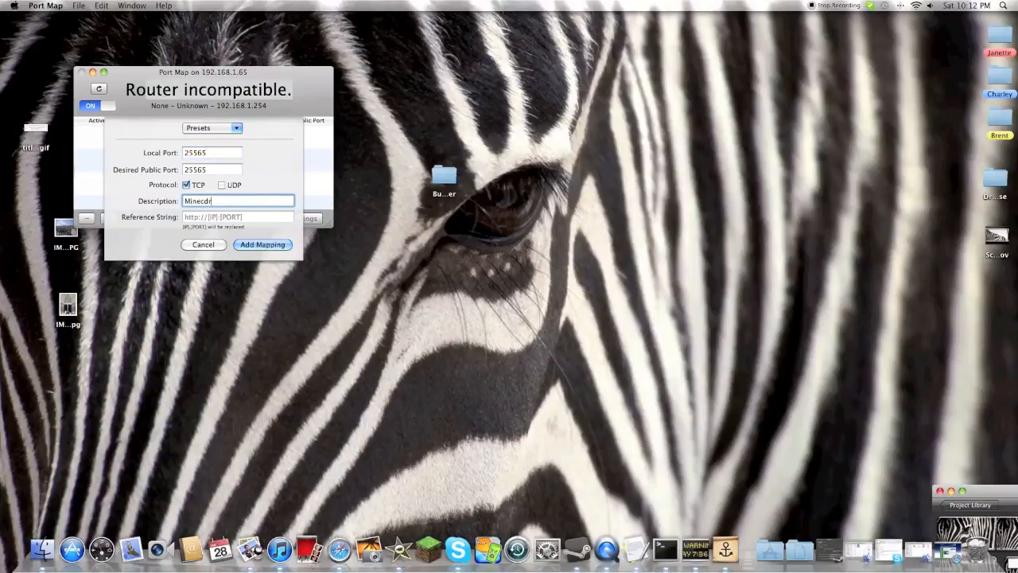
key("Backspace")
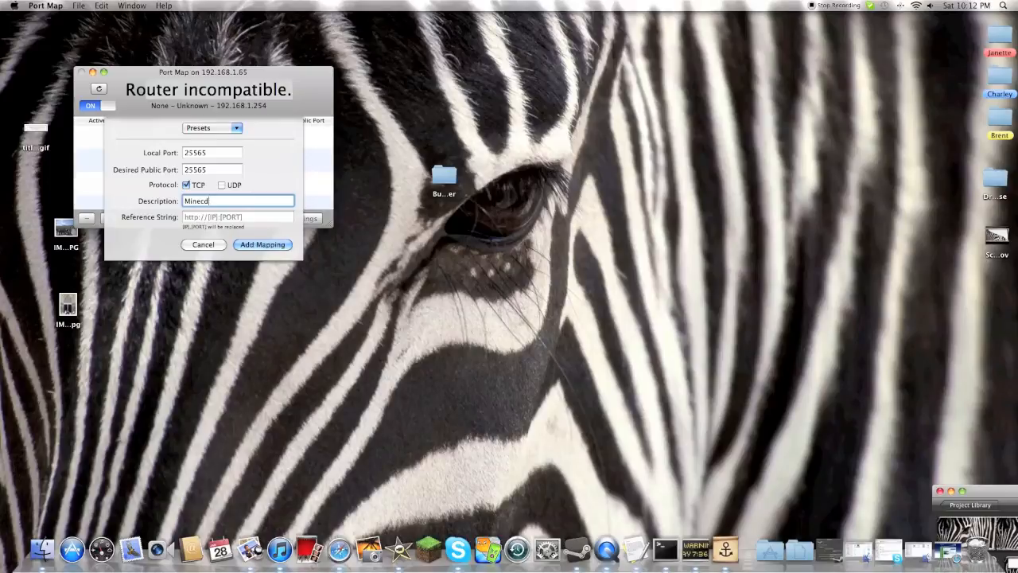
type("a")
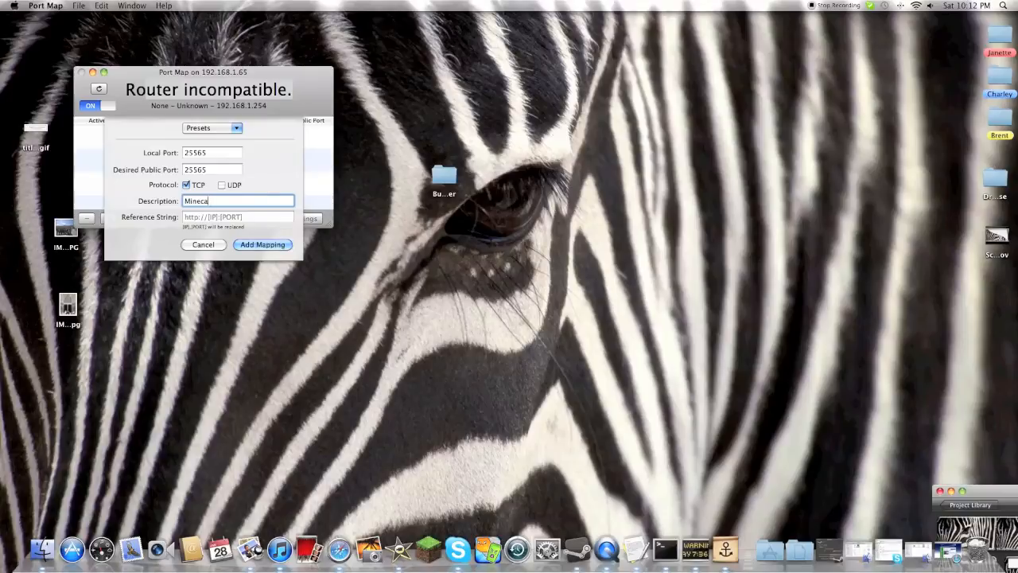
type("raft")
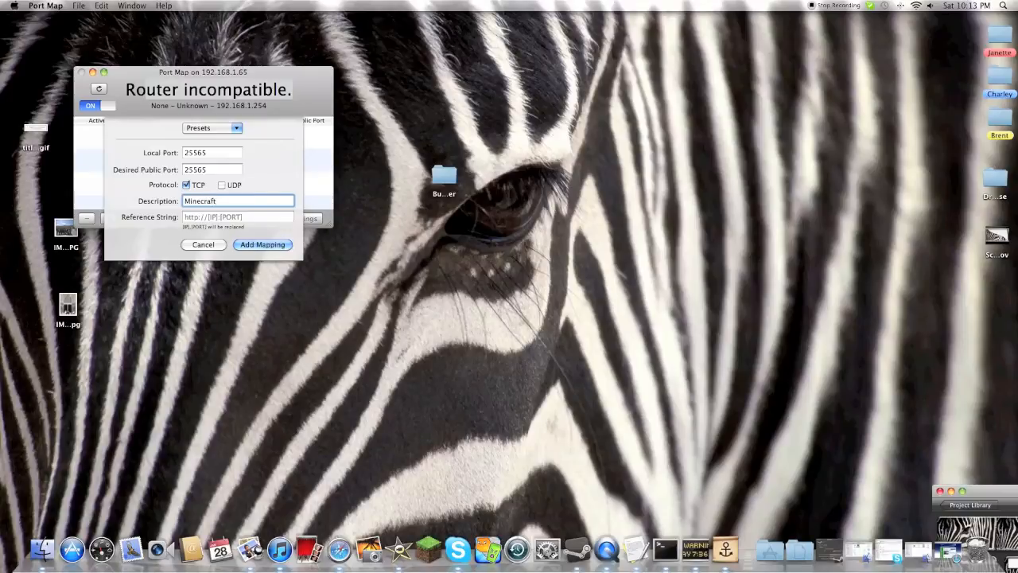
left_click(263, 244)
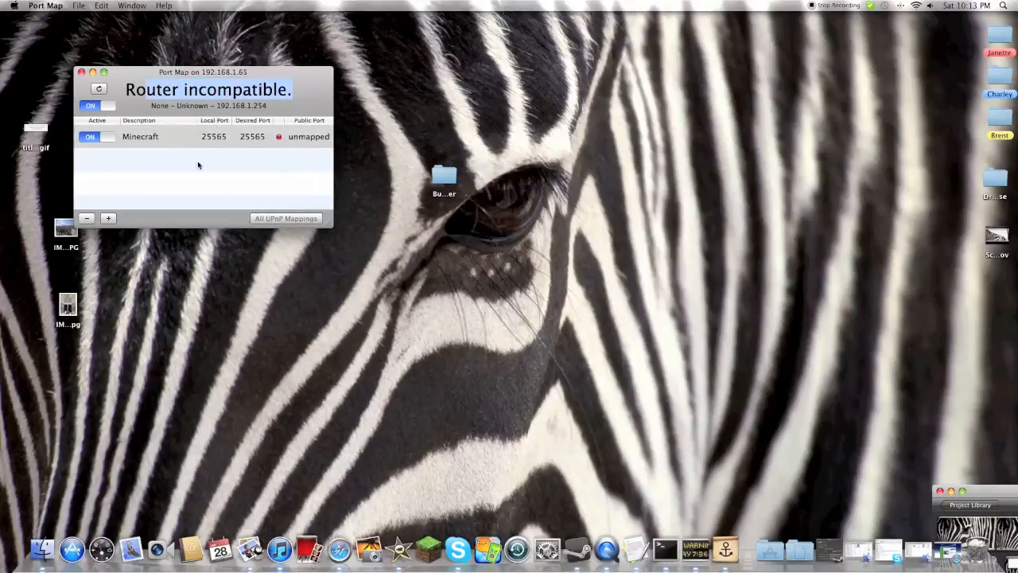
mouse_move(275, 145)
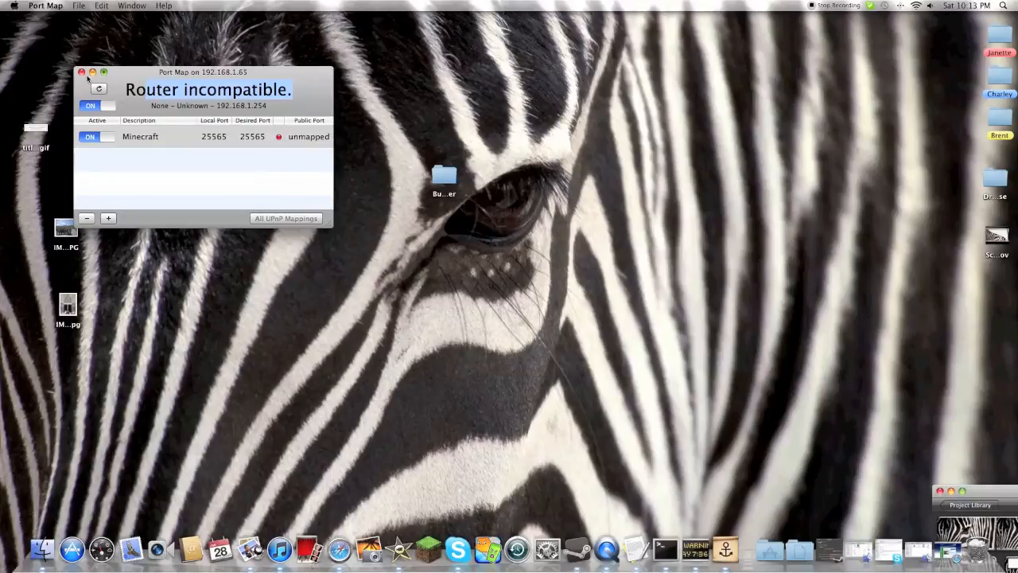
Step: Highlight the router incompatible status and minimize the Port Map window
left_click(81, 73)
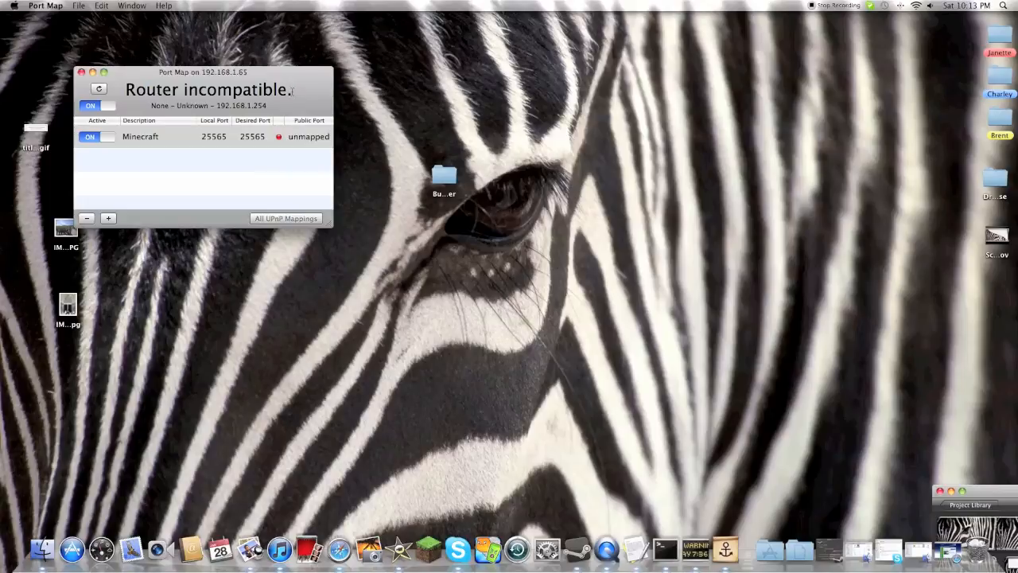
double_click(251, 89)
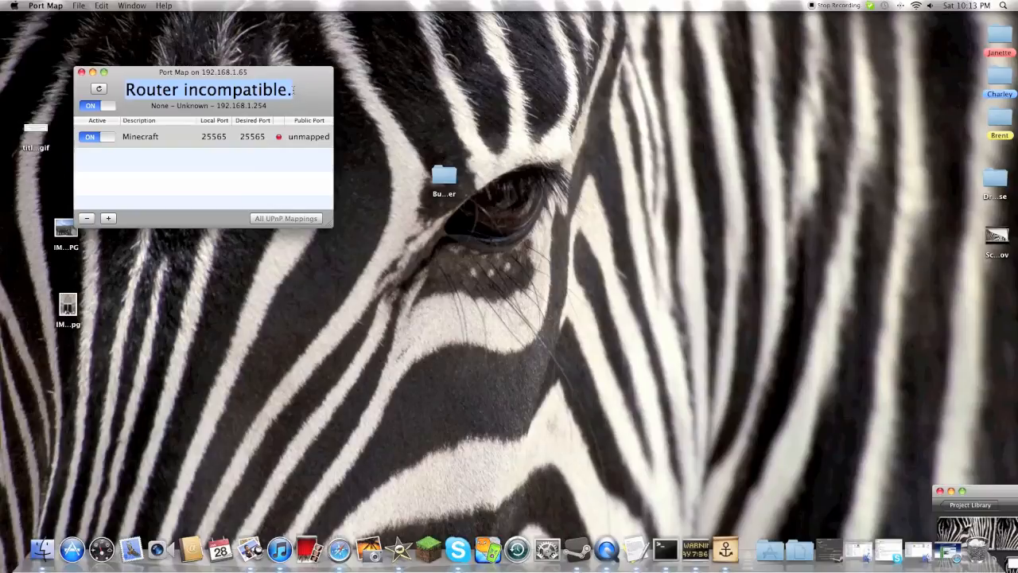
mouse_move(299, 90)
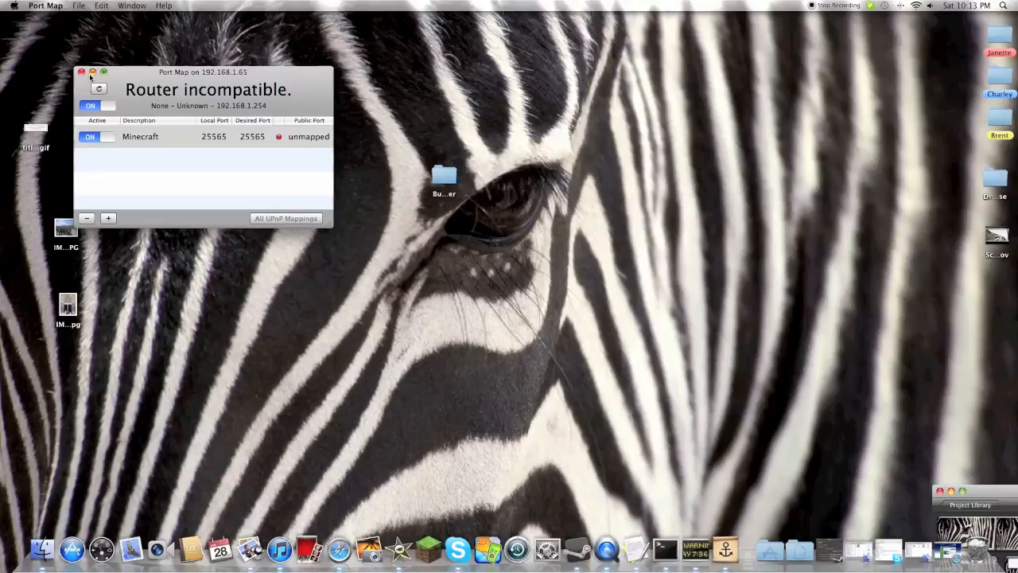
left_click(81, 72)
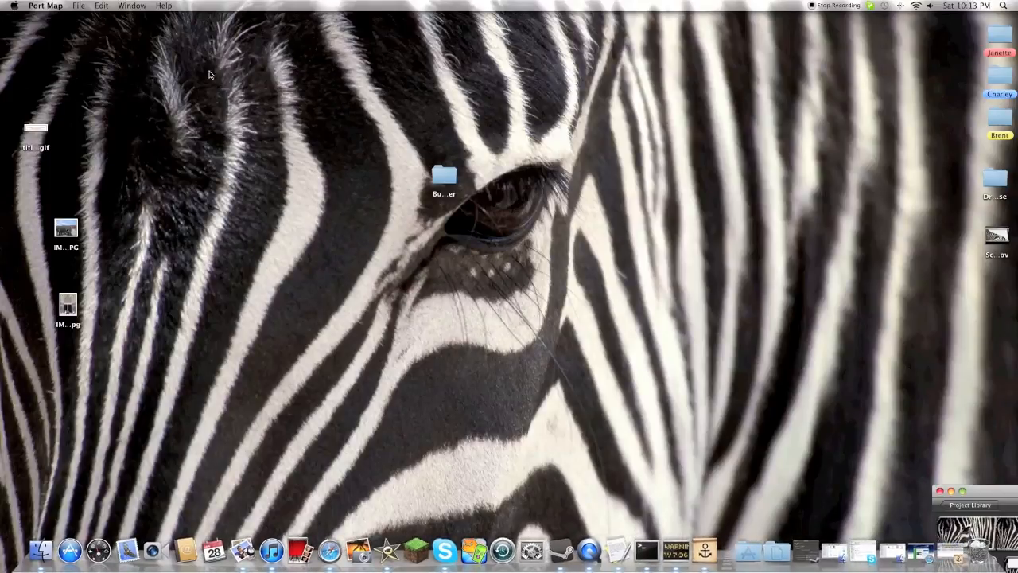